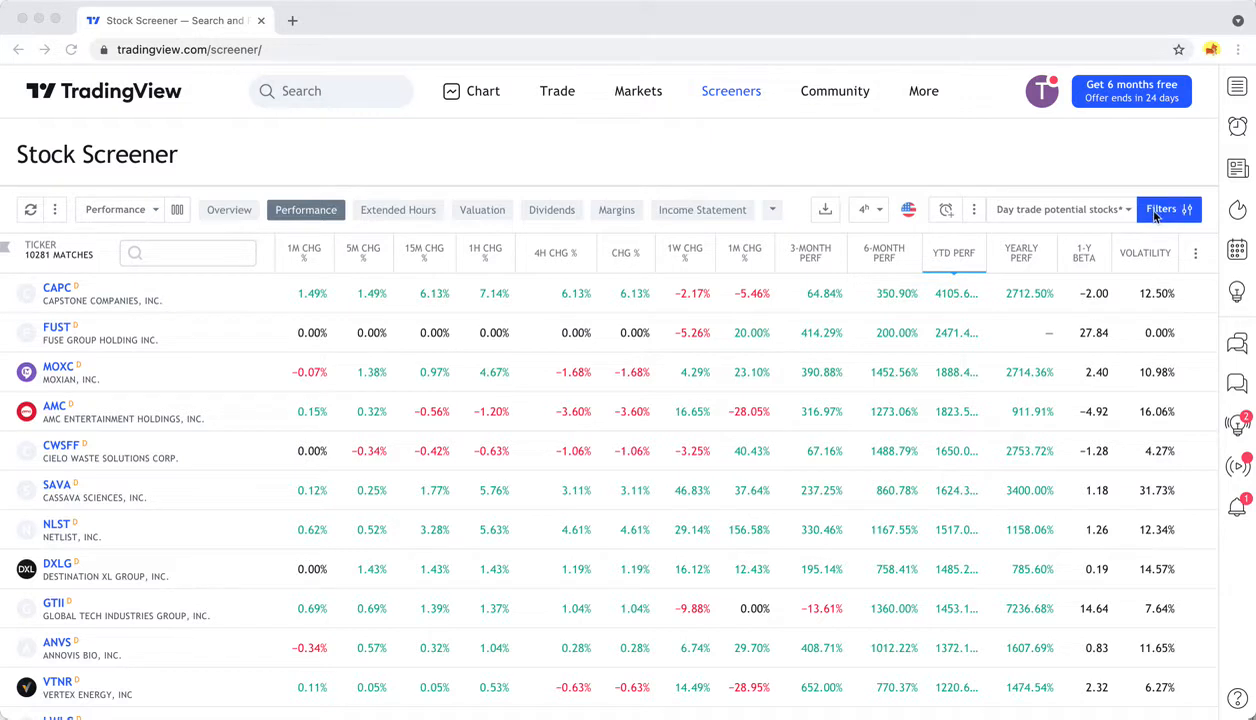
{"action": "mouse_move", "coordinate": [876, 128]}
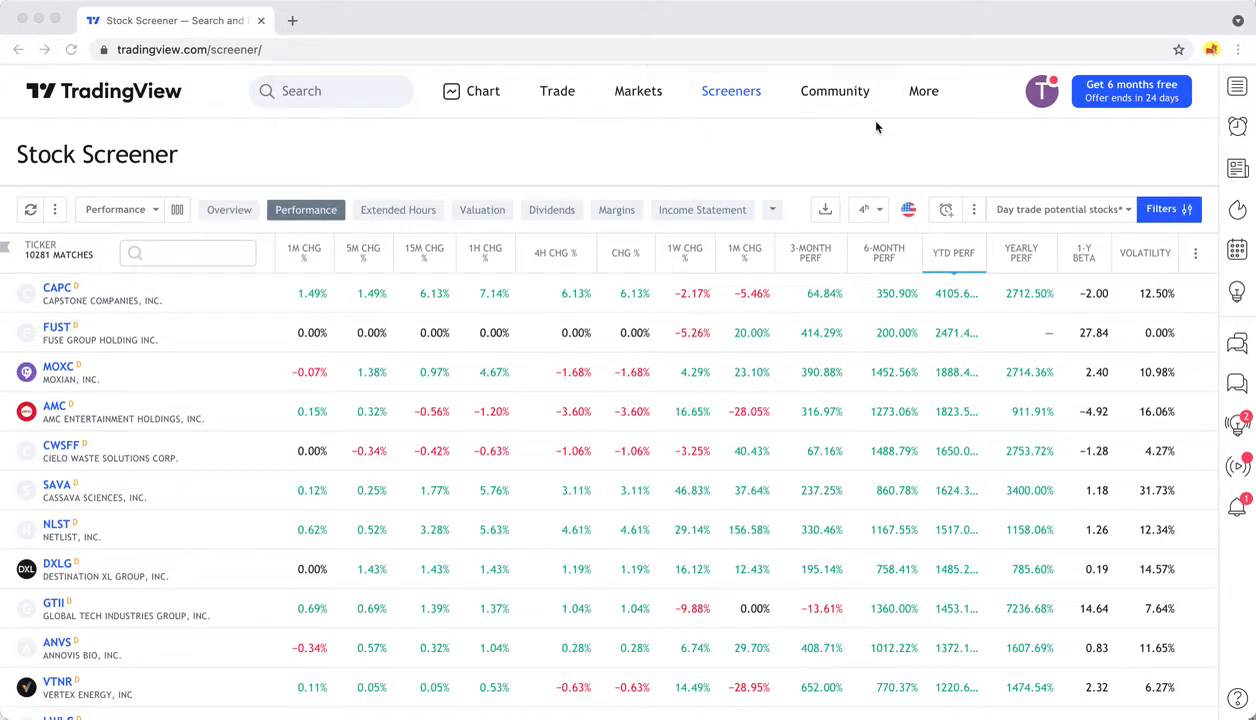
{"action": "mouse_move", "coordinate": [730, 92]}
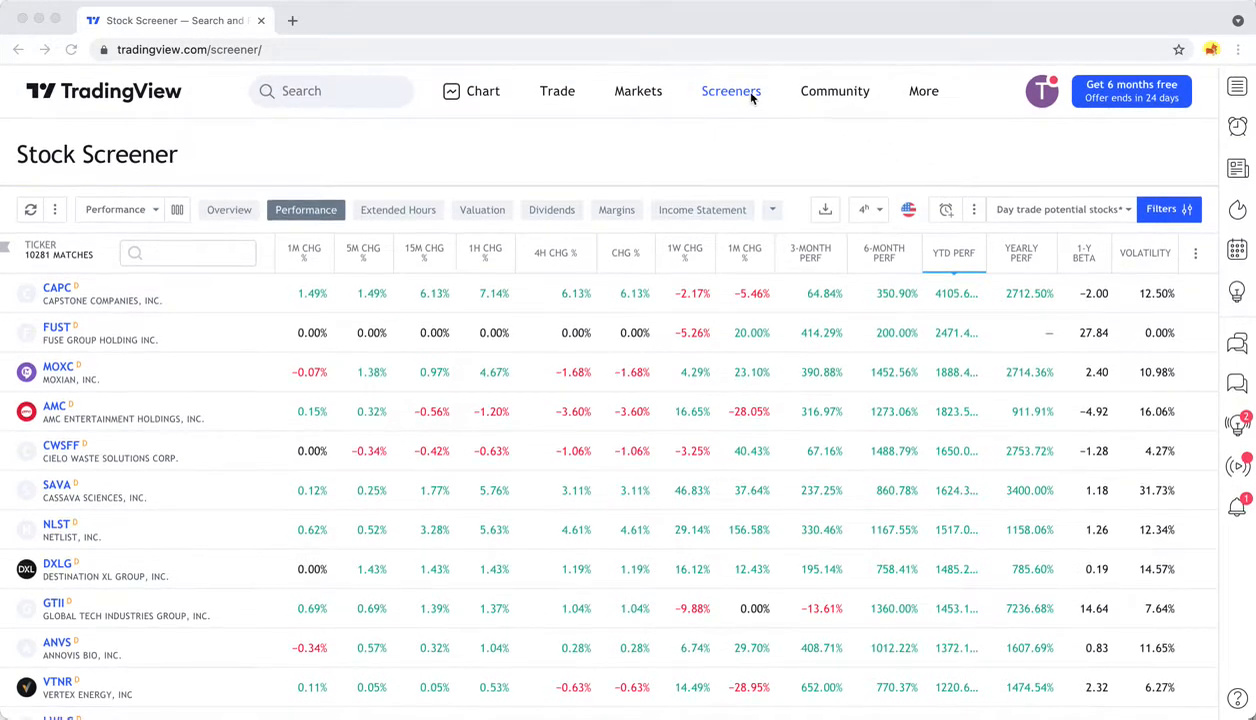
Reload the Stock Screener via the Screeners link in the top navigation.
{"action": "left_click", "coordinate": [730, 92]}
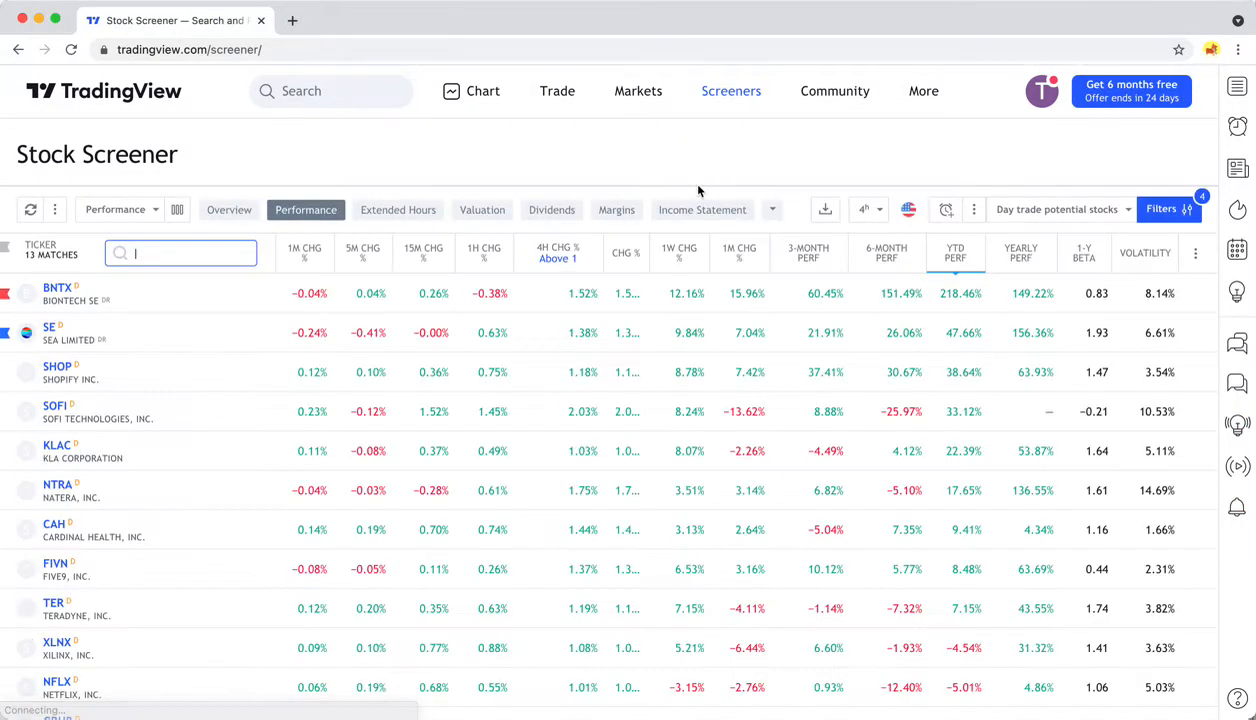
Search the screener filter list for 'pre-market' to show only pre-market filters.
{"action": "left_click", "coordinate": [1160, 210]}
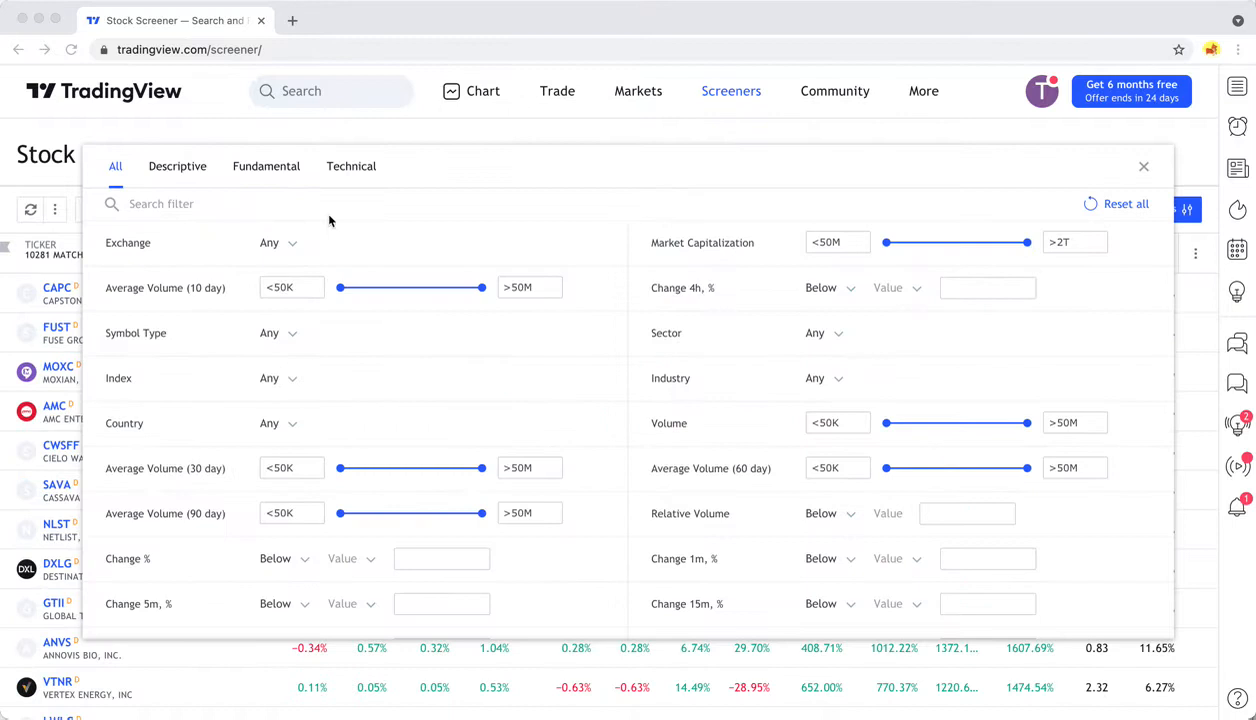
{"action": "mouse_move", "coordinate": [228, 216]}
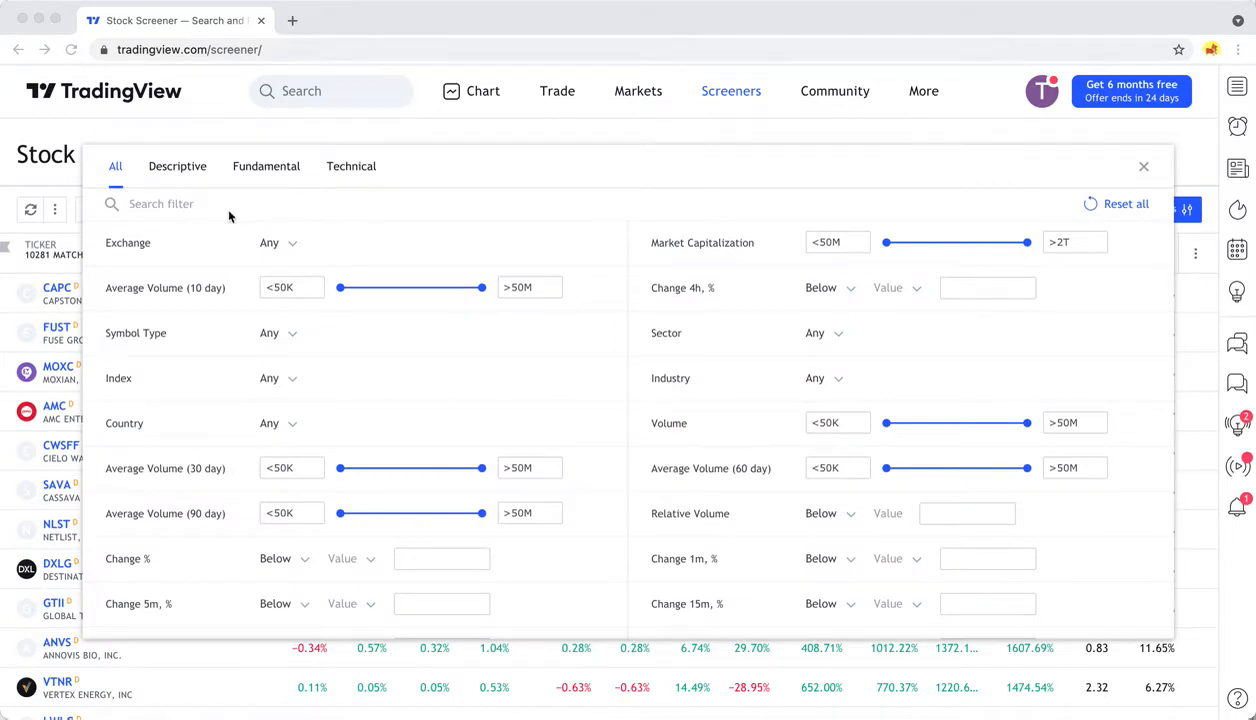
{"action": "type", "text": "pre-market"}
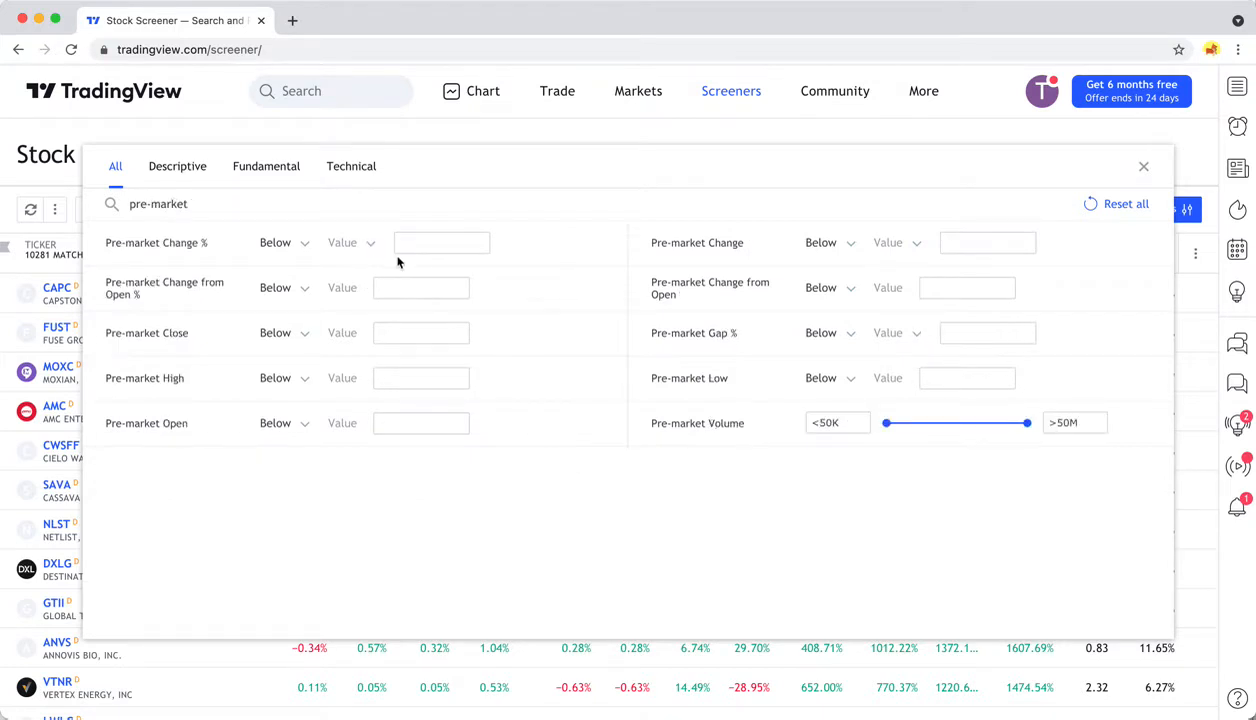
{"action": "mouse_move", "coordinate": [220, 264]}
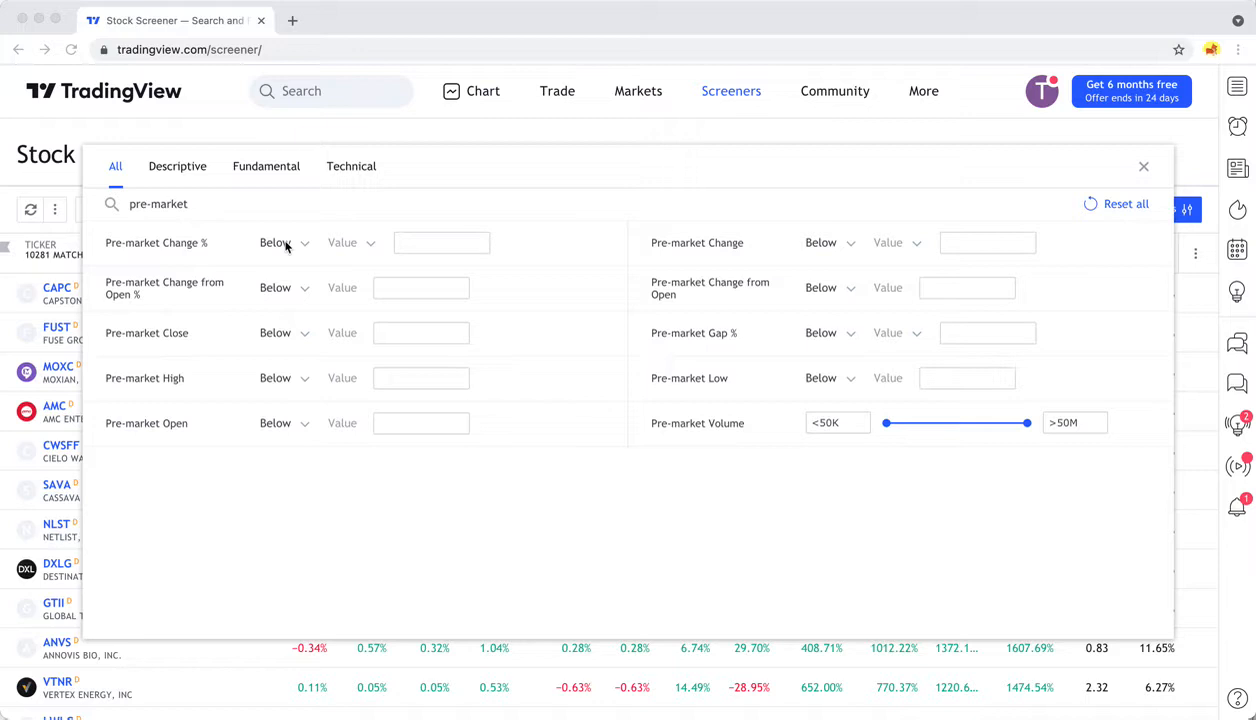
Set the Pre-market Change % filter to Above 5, leaving 68 matches.
{"action": "left_click", "coordinate": [284, 242]}
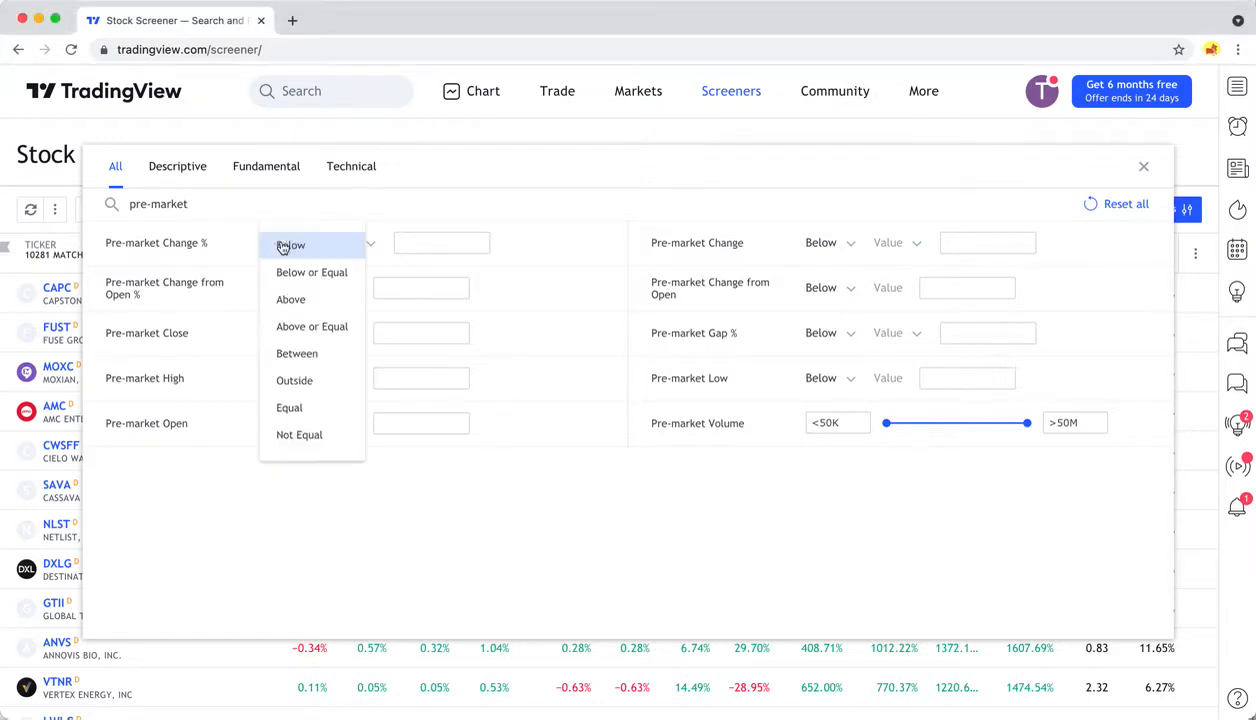
{"action": "left_click", "coordinate": [292, 300]}
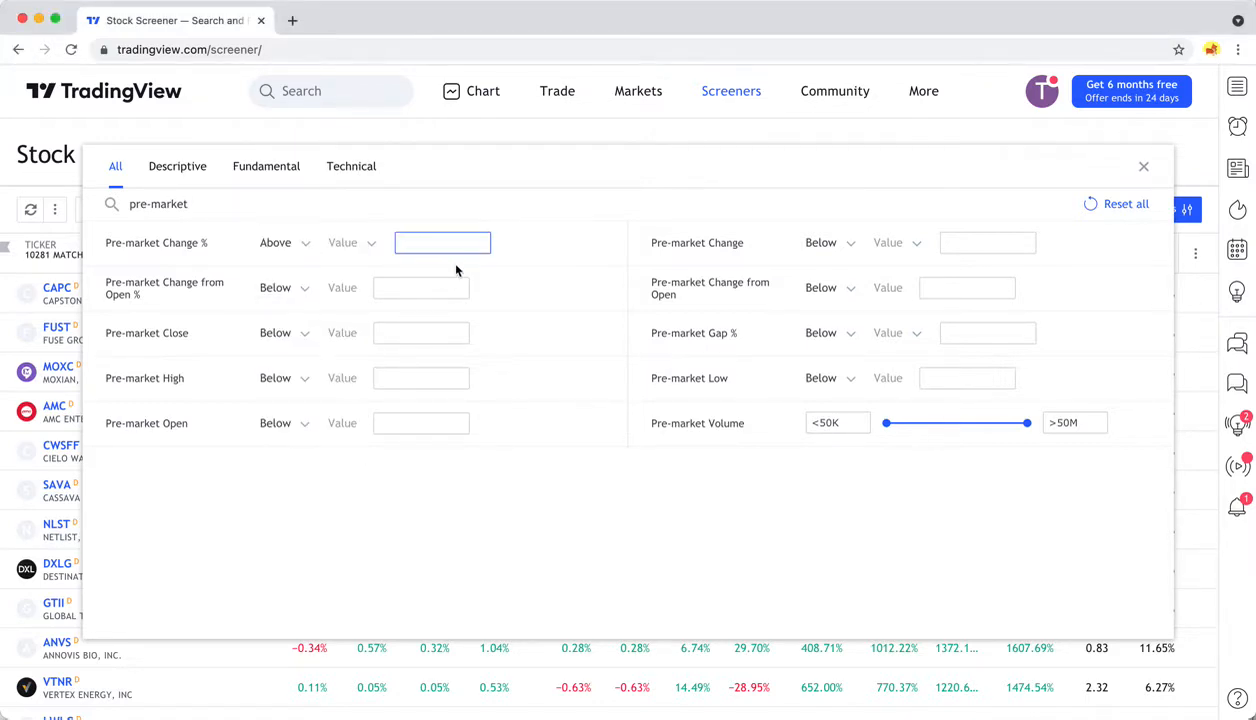
{"action": "type", "text": "5"}
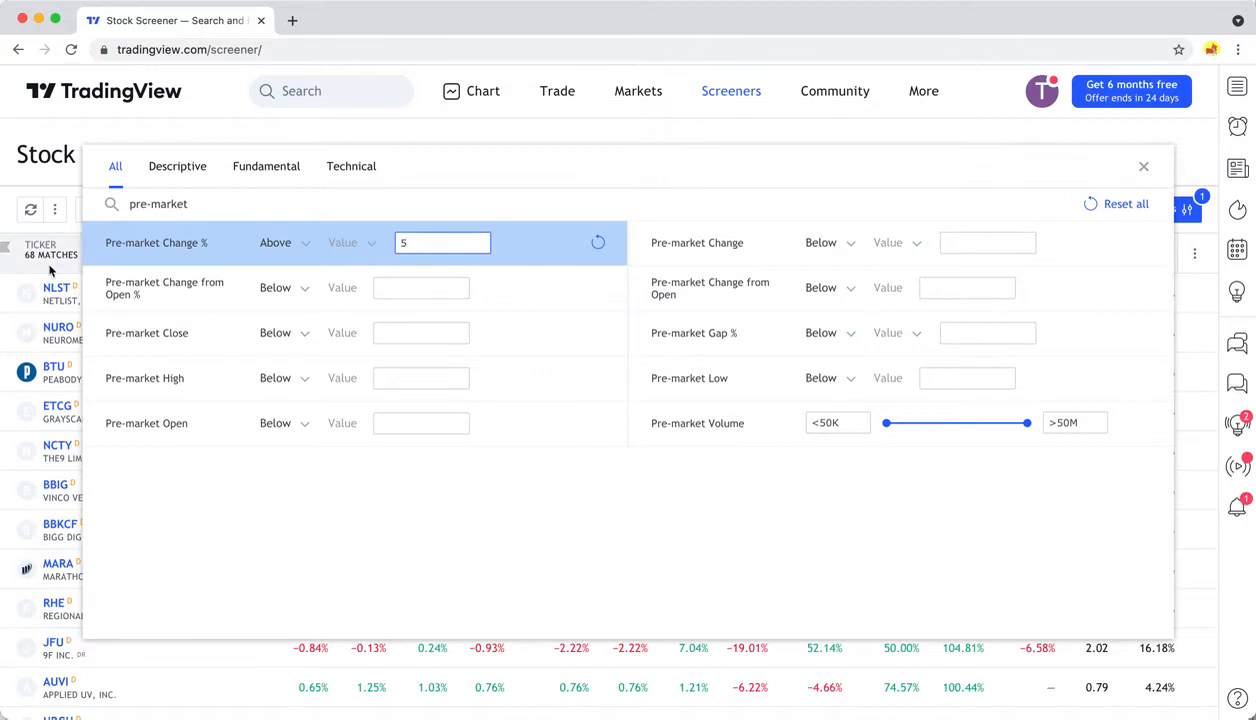
{"action": "mouse_move", "coordinate": [558, 258]}
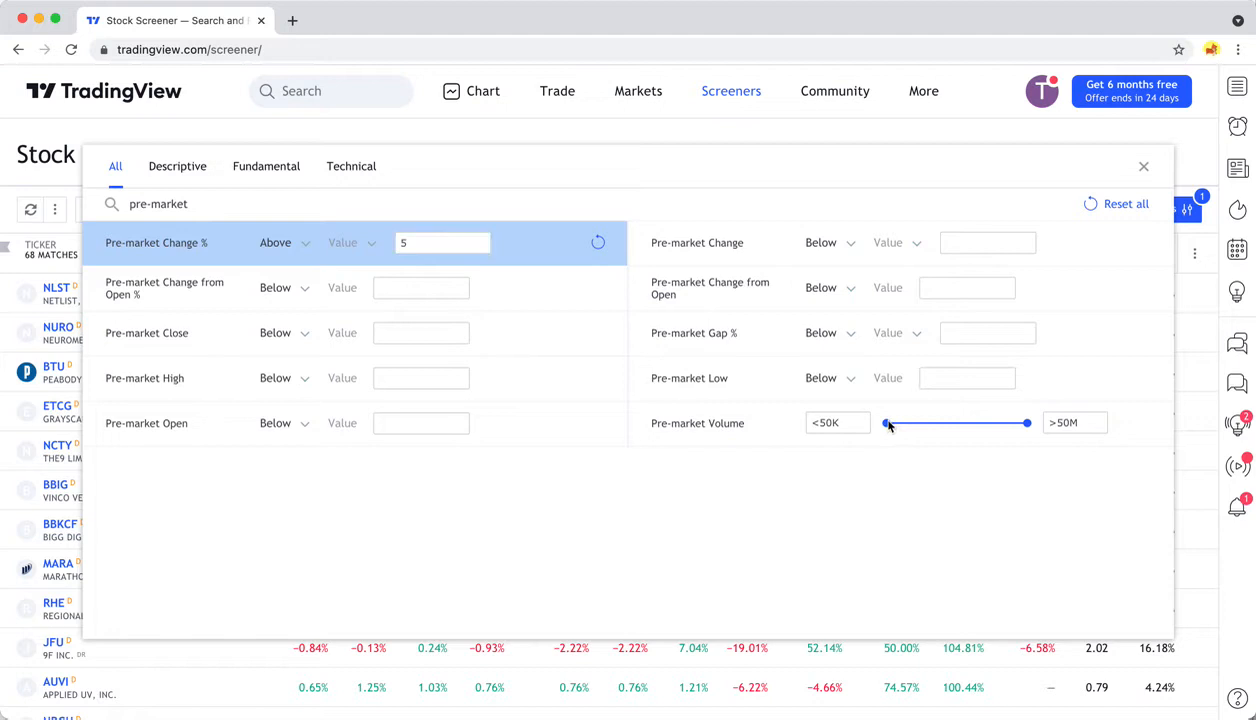
Raise the Pre-market Volume minimum to 750K, cutting the matches to 9.
{"action": "left_click_drag", "start_coordinate": [886, 422], "coordinate": [936, 422]}
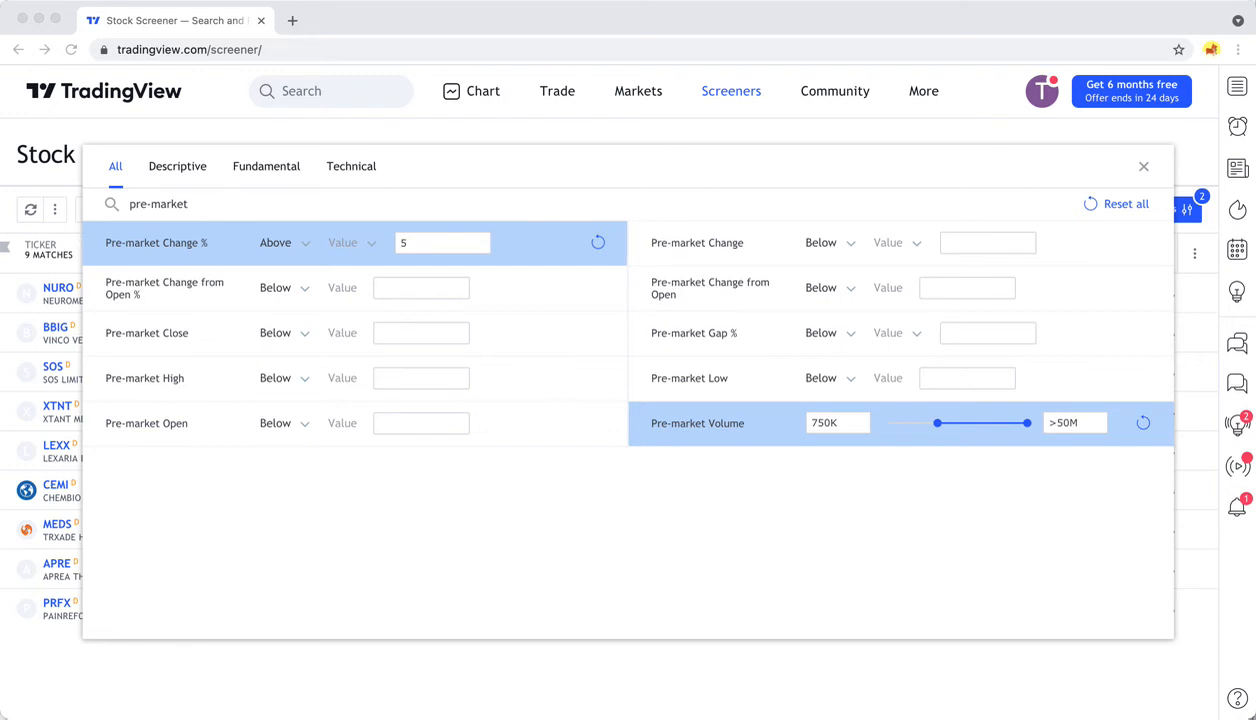
{"action": "mouse_move", "coordinate": [548, 358]}
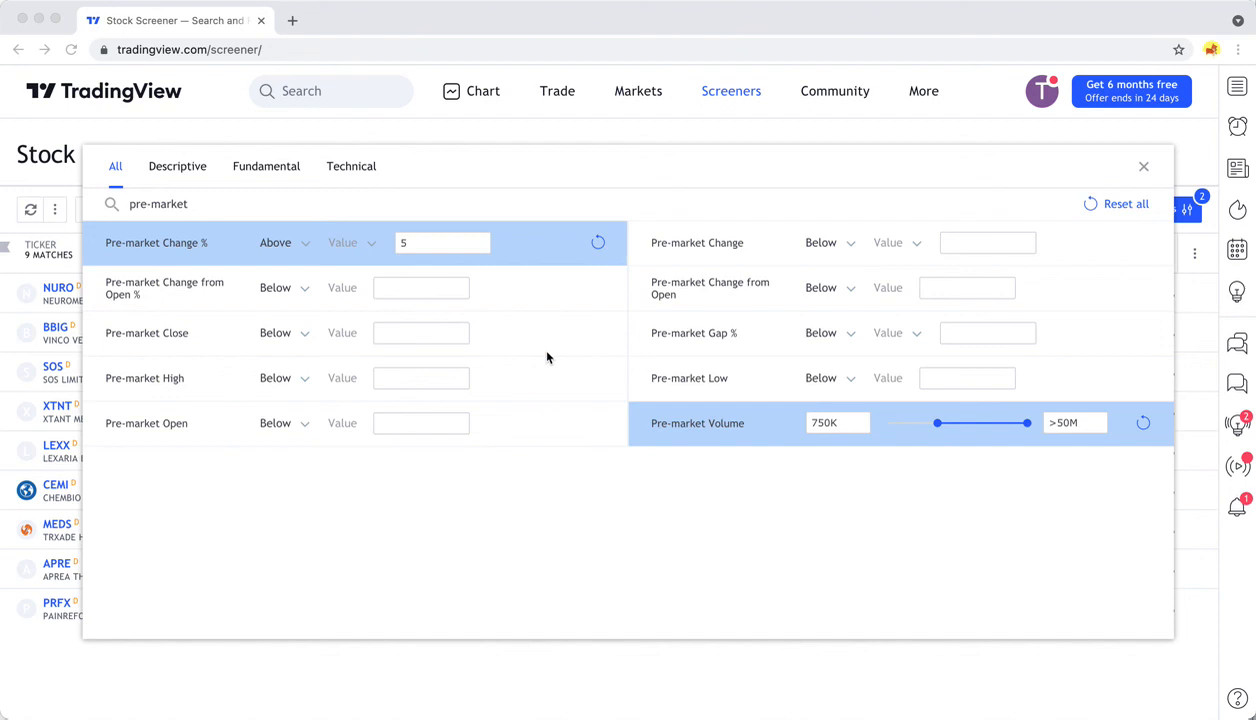
{"action": "mouse_move", "coordinate": [156, 232]}
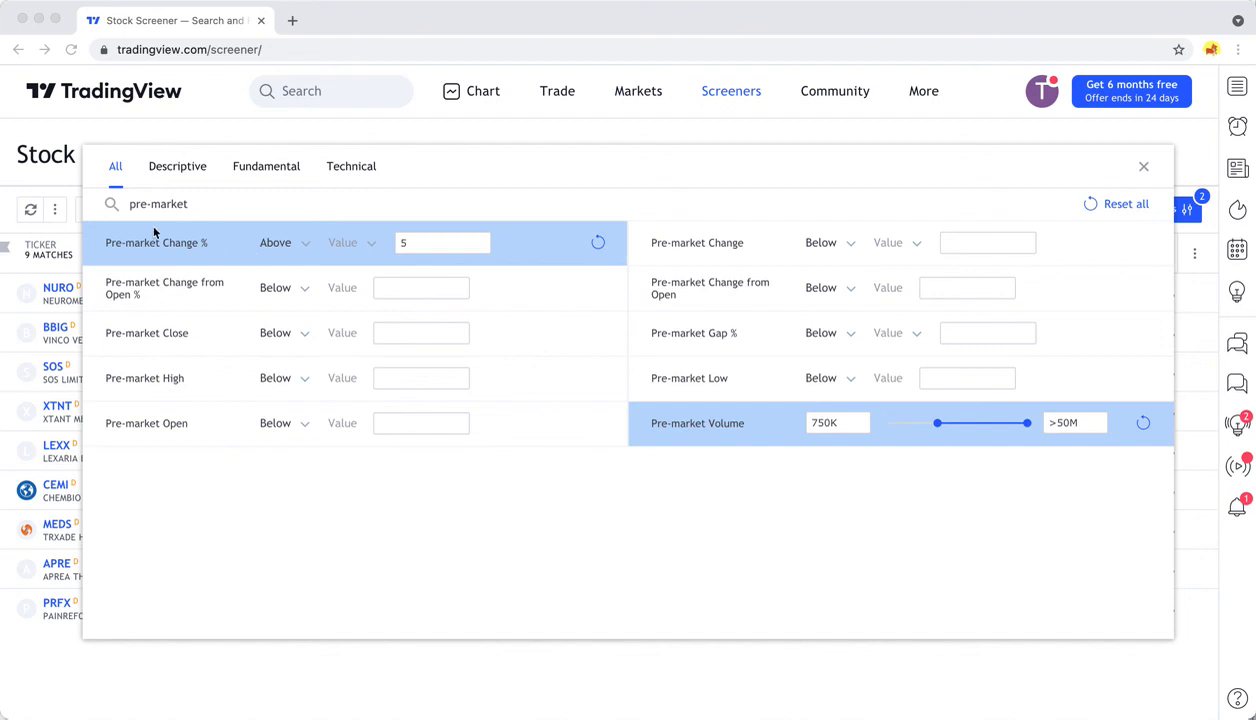
{"action": "mouse_move", "coordinate": [156, 230]}
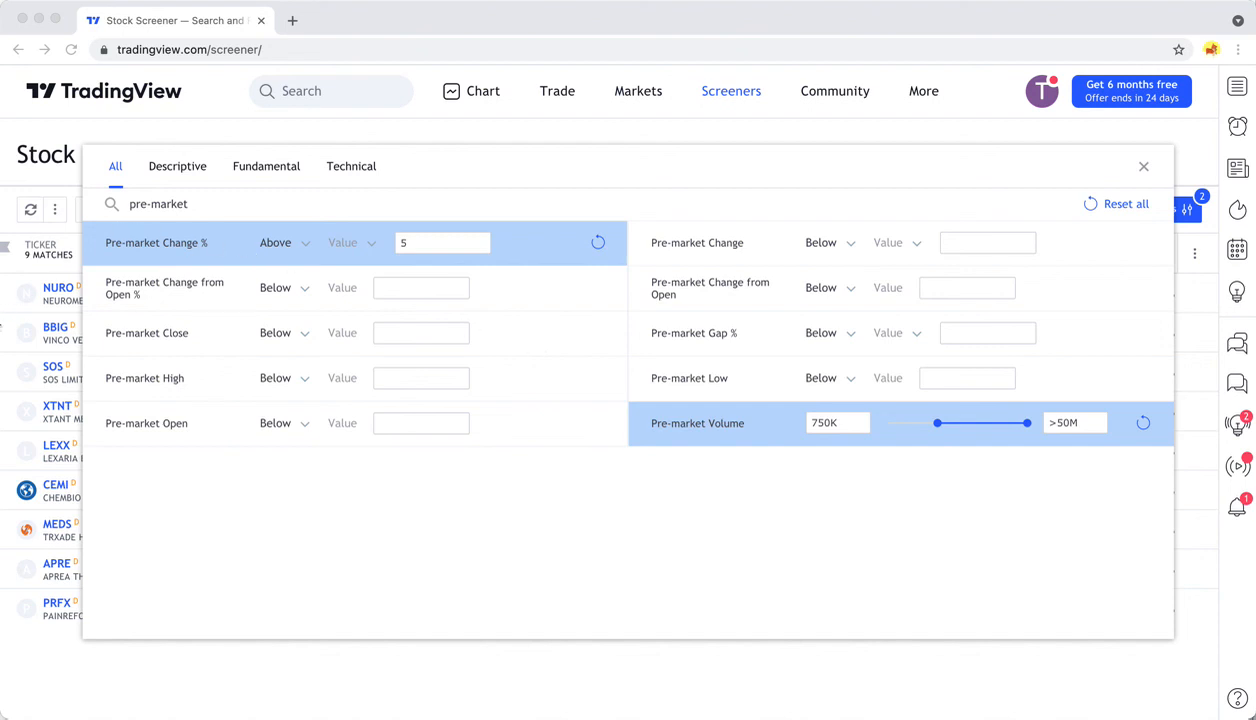